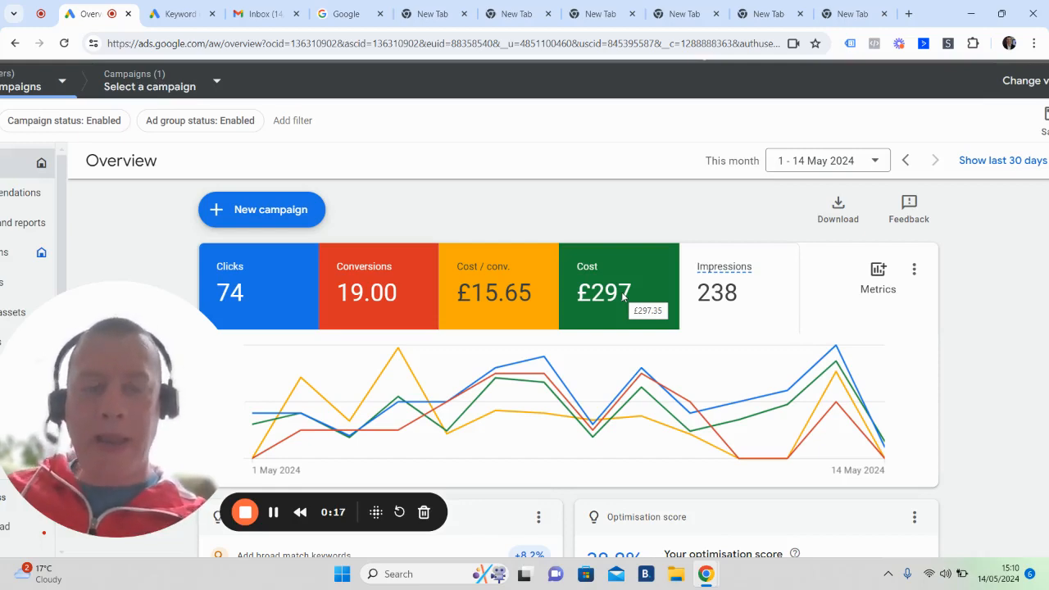
pyautogui.moveTo(688, 213)
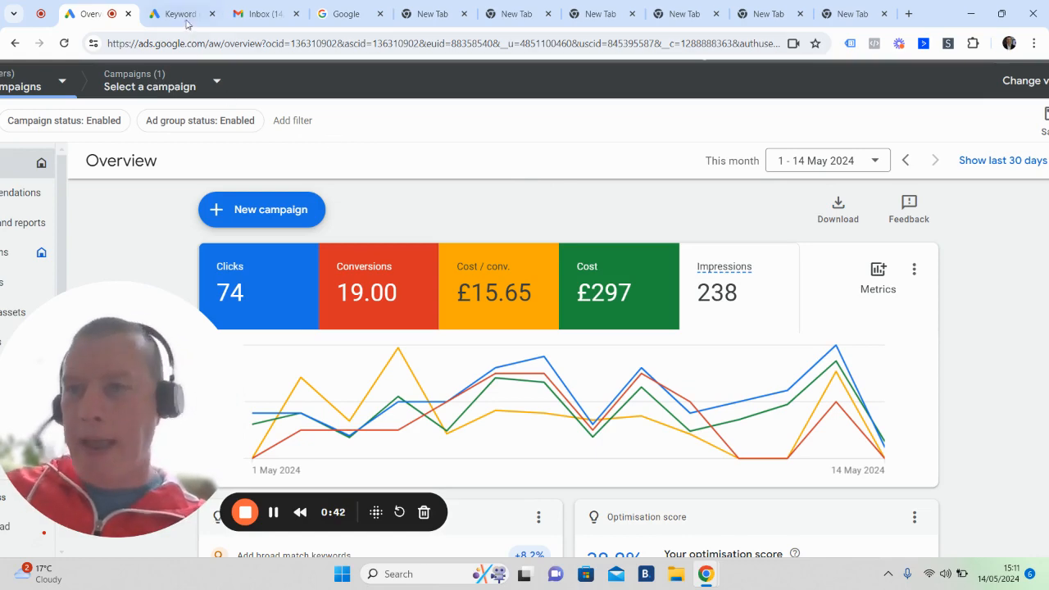
# Review Keyword Planner UK ideas: 1,489 keywords, estate agents near me at 60,500 monthly searches
pyautogui.click(172, 13)
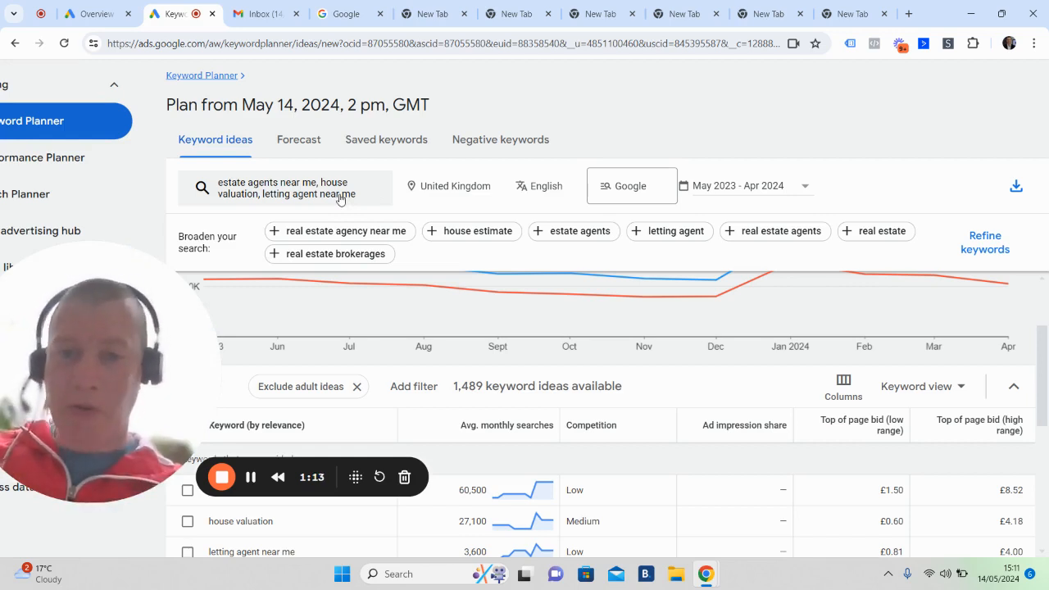
pyautogui.moveTo(701, 182)
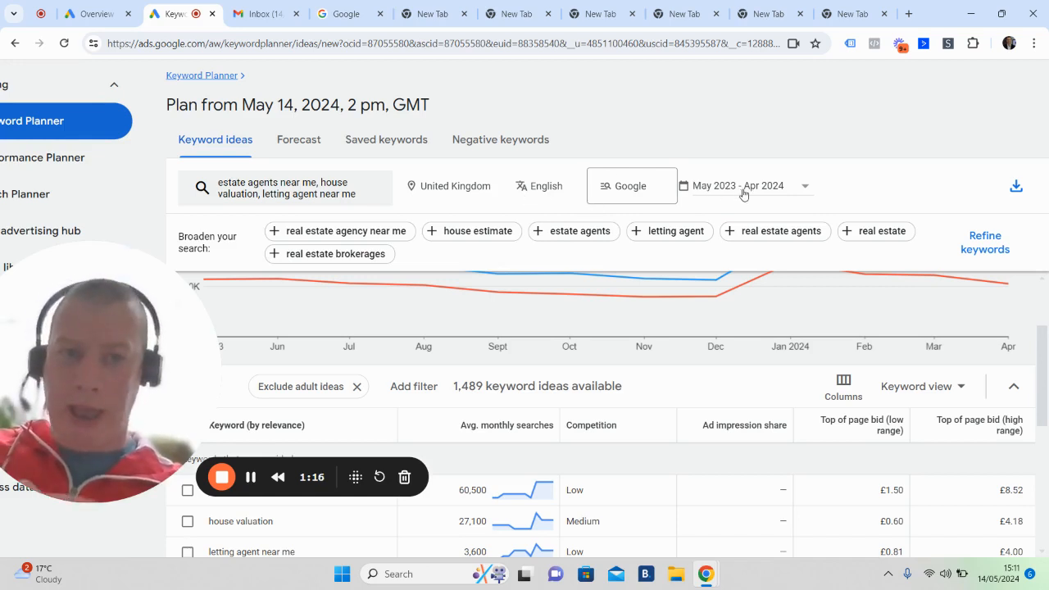
pyautogui.moveTo(701, 321)
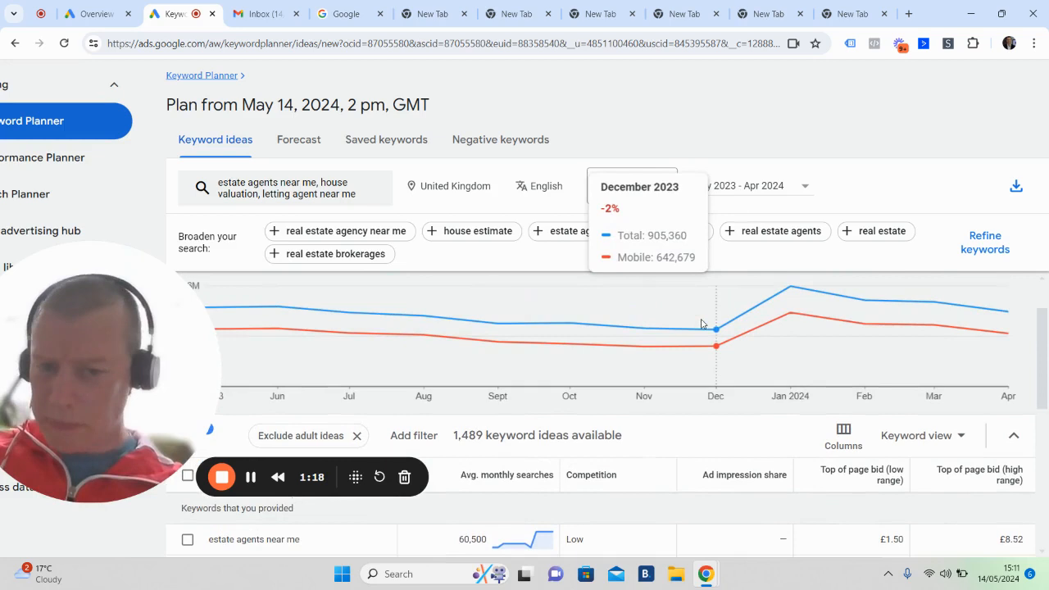
pyautogui.moveTo(278, 331)
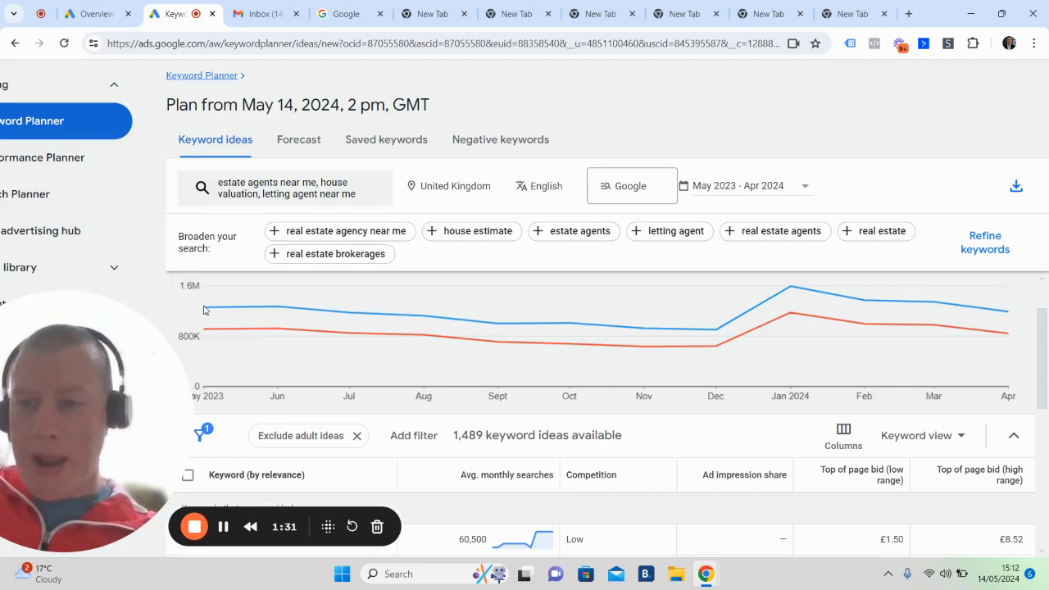
pyautogui.moveTo(203, 308)
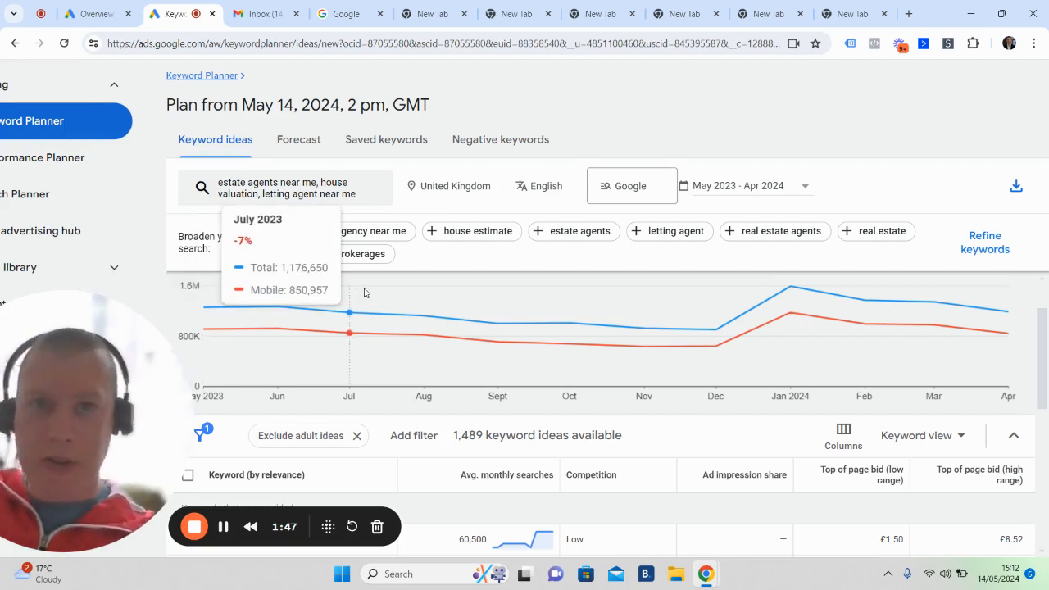
pyautogui.moveTo(596, 320)
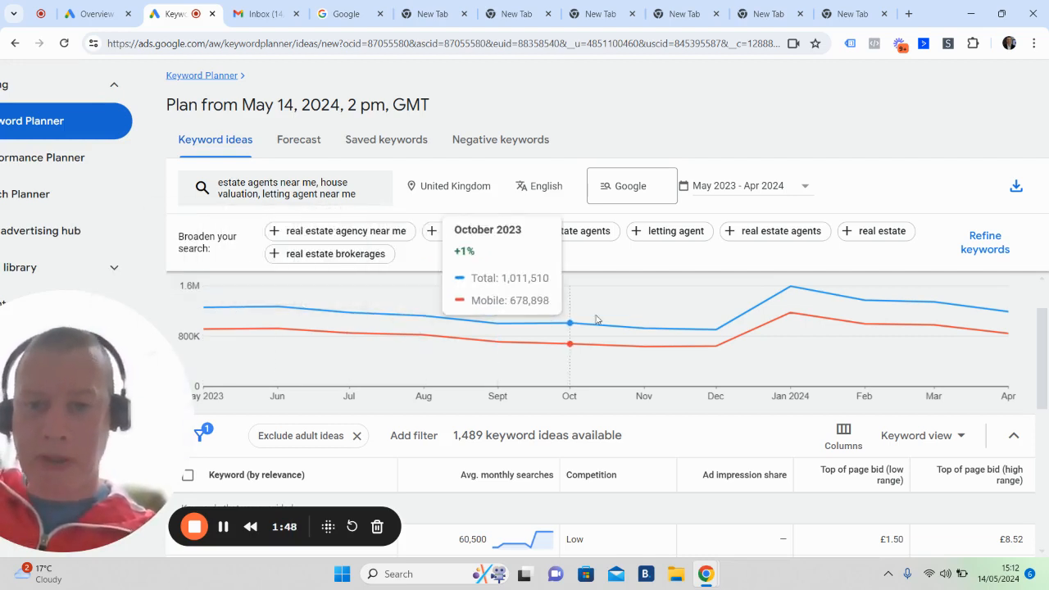
pyautogui.moveTo(718, 327)
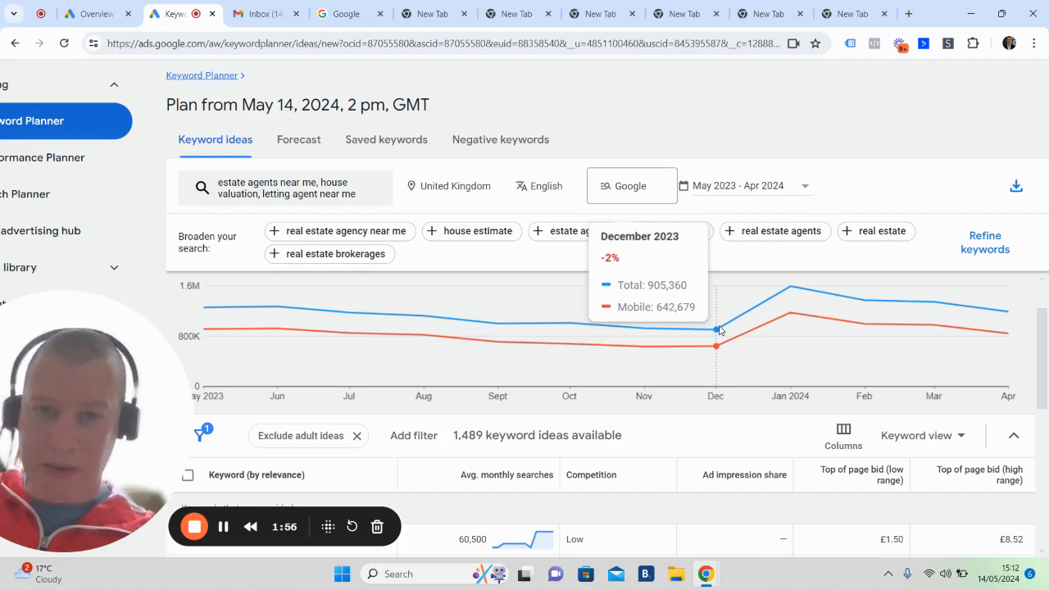
pyautogui.moveTo(790, 289)
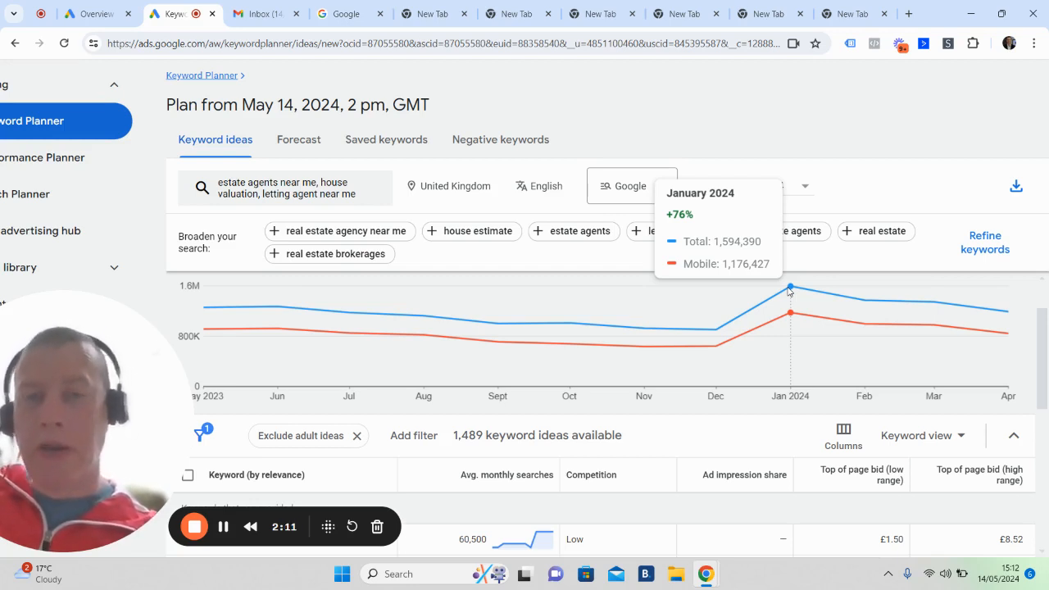
pyautogui.moveTo(880, 295)
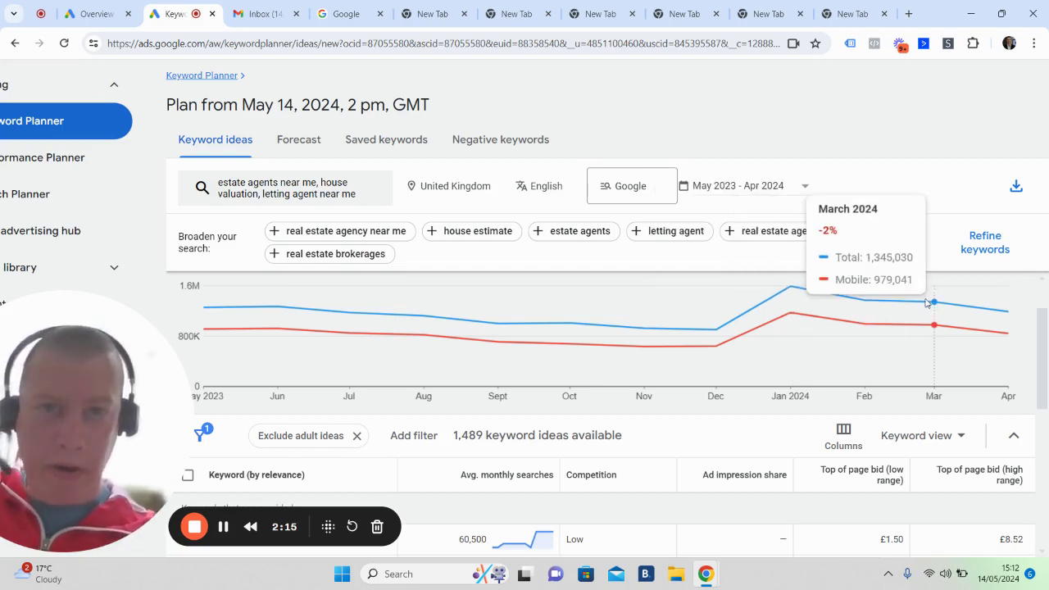
pyautogui.moveTo(1006, 310)
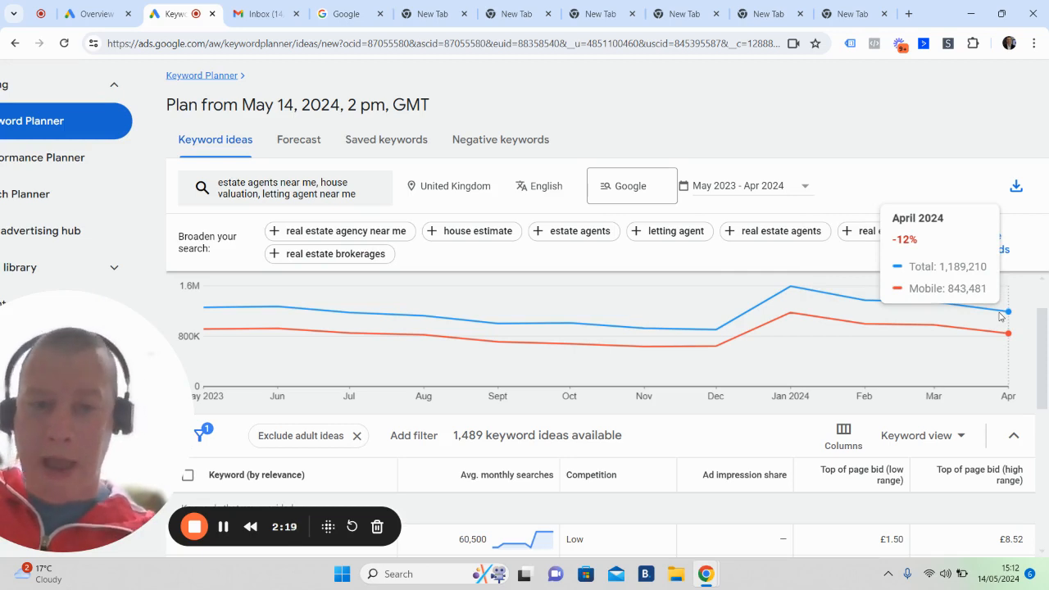
pyautogui.moveTo(864, 300)
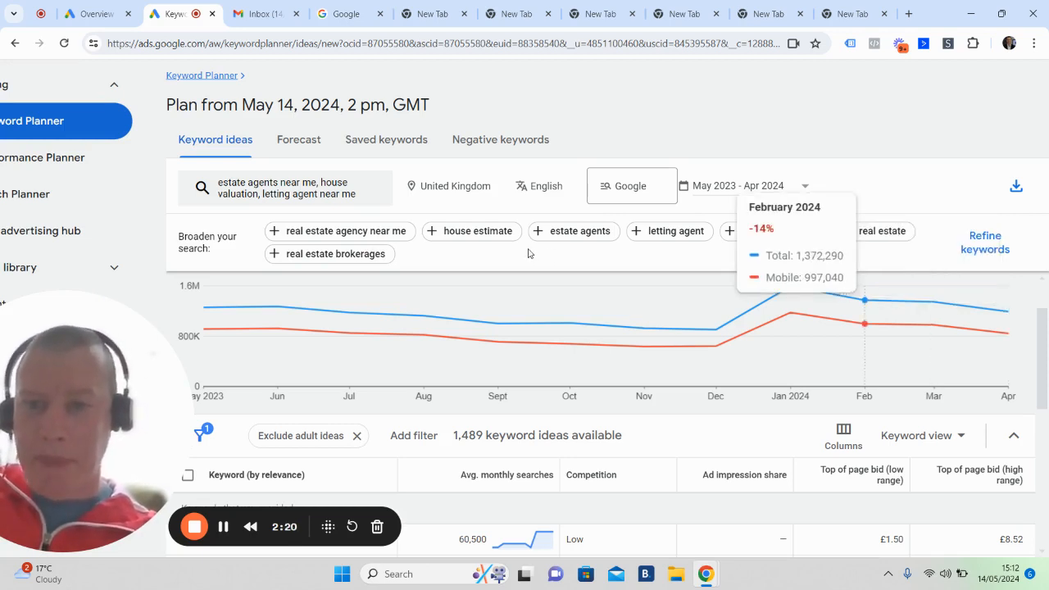
pyautogui.moveTo(432, 272)
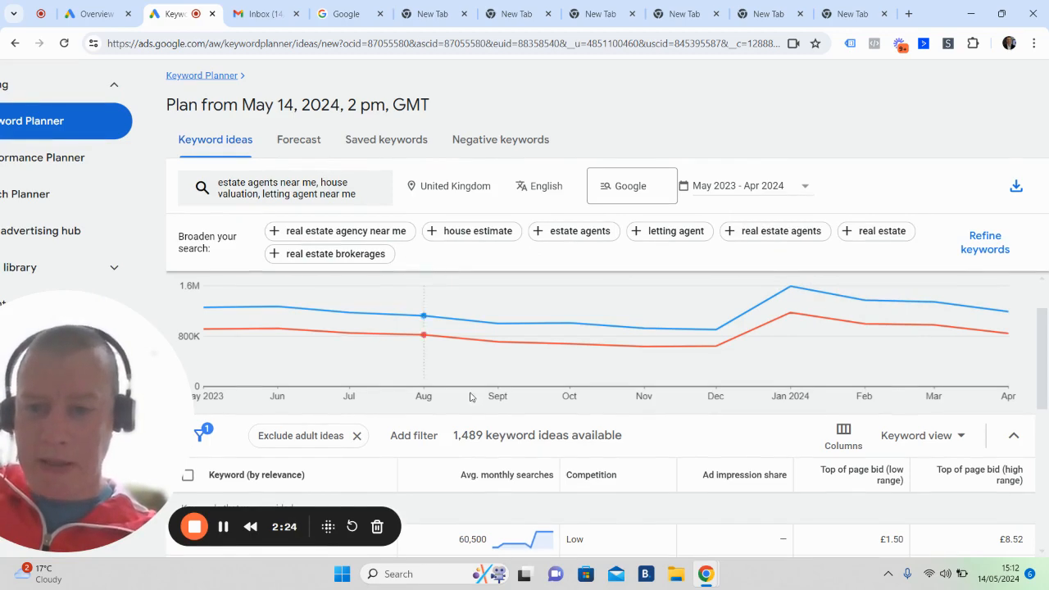
pyautogui.scroll(-3)
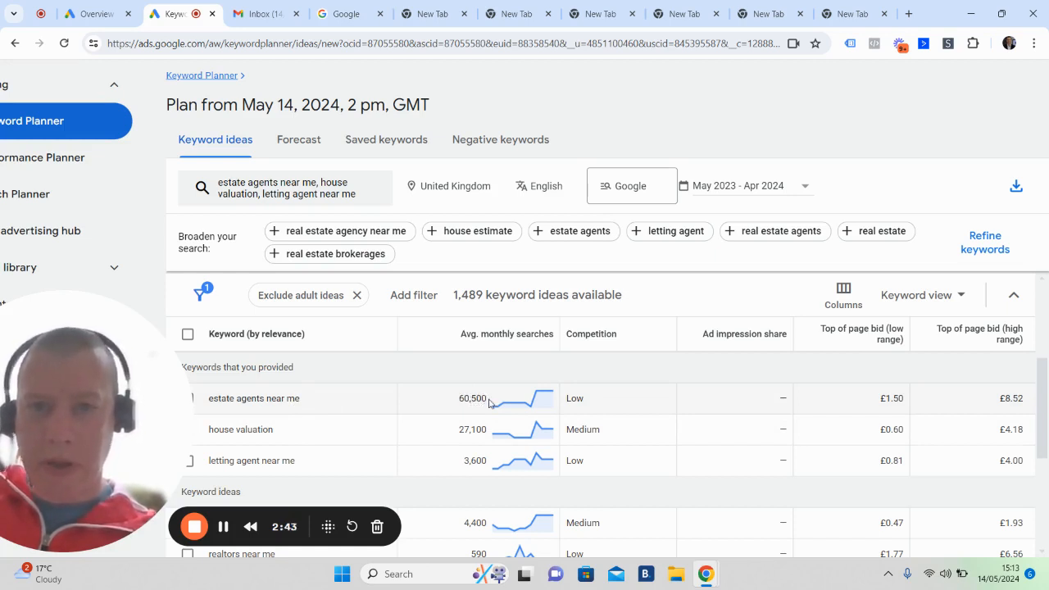
pyautogui.moveTo(397, 434)
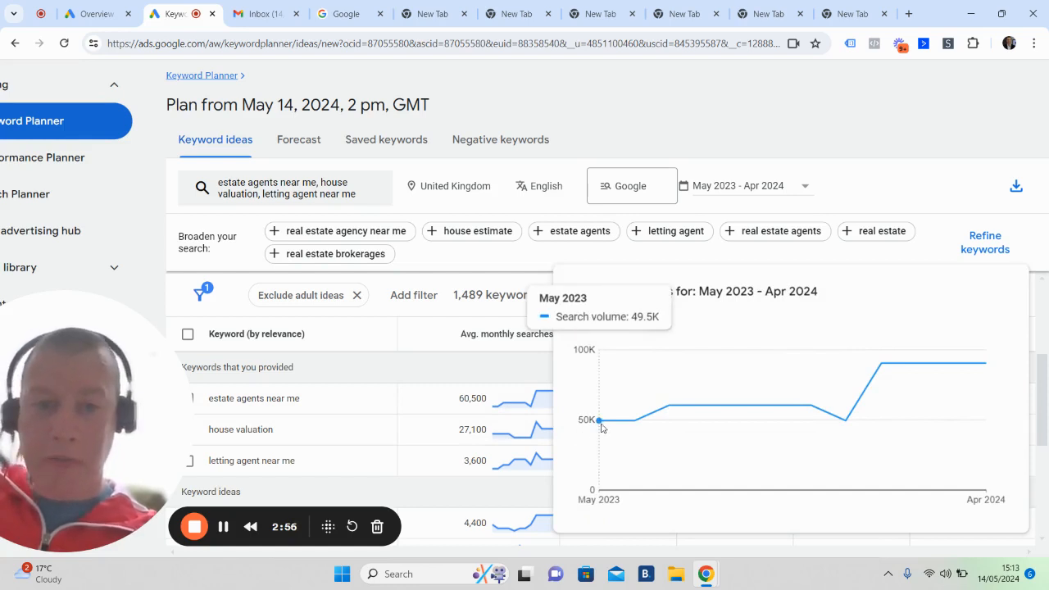
pyautogui.moveTo(669, 412)
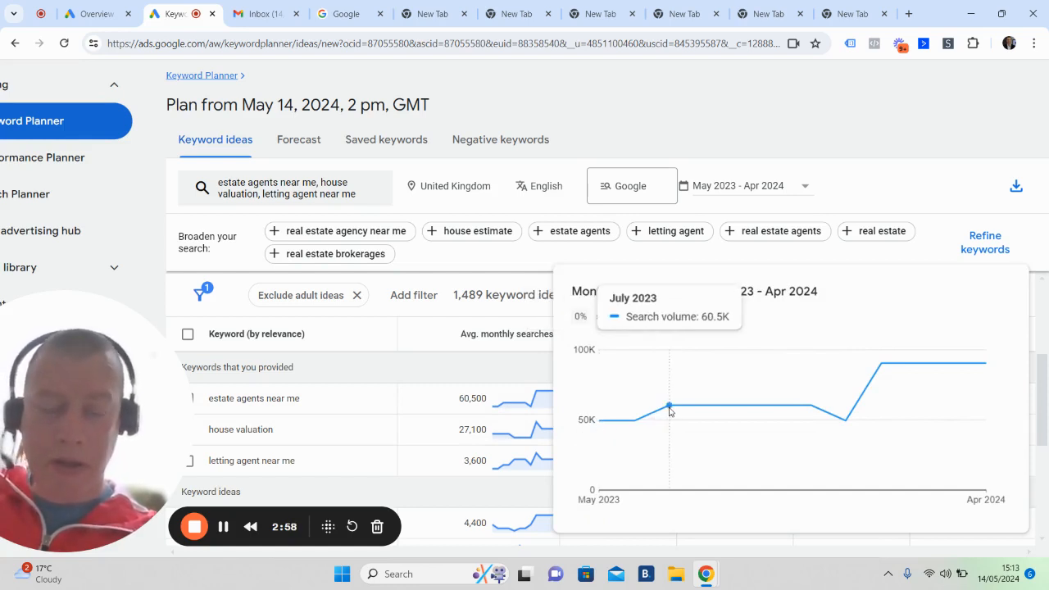
pyautogui.moveTo(846, 424)
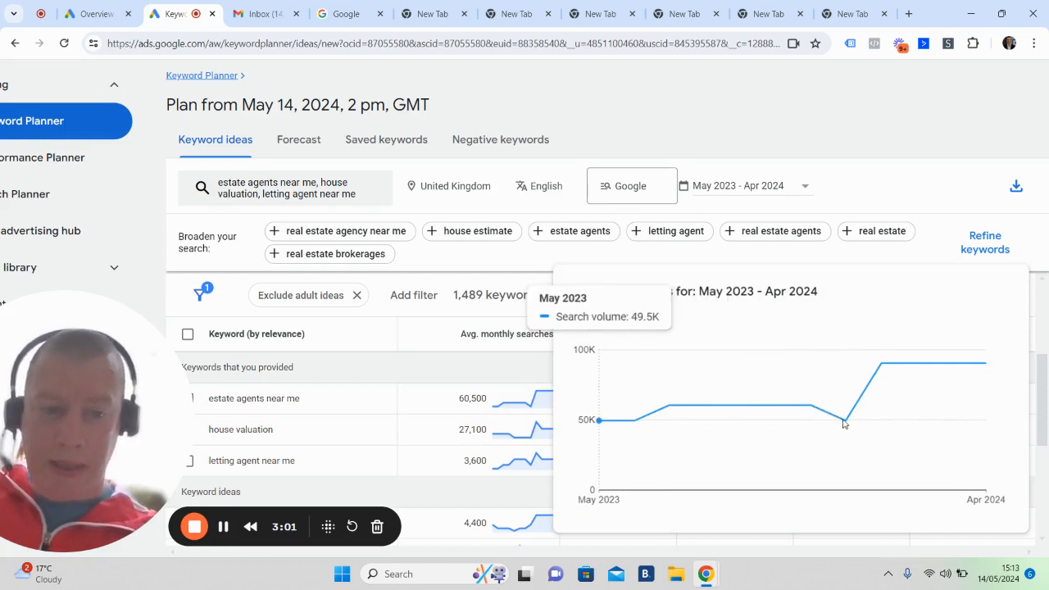
pyautogui.moveTo(881, 367)
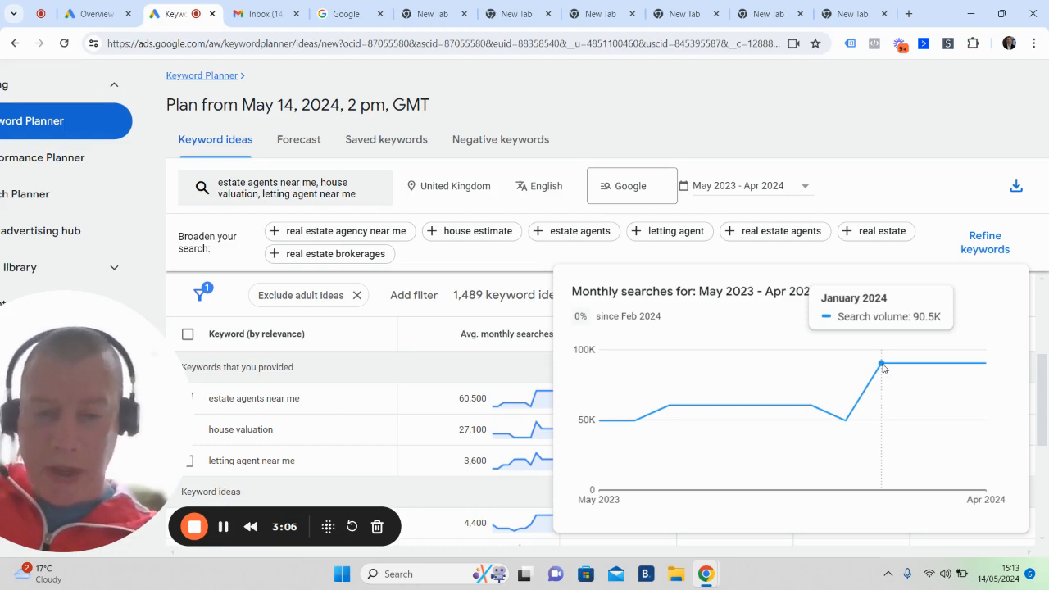
pyautogui.moveTo(981, 365)
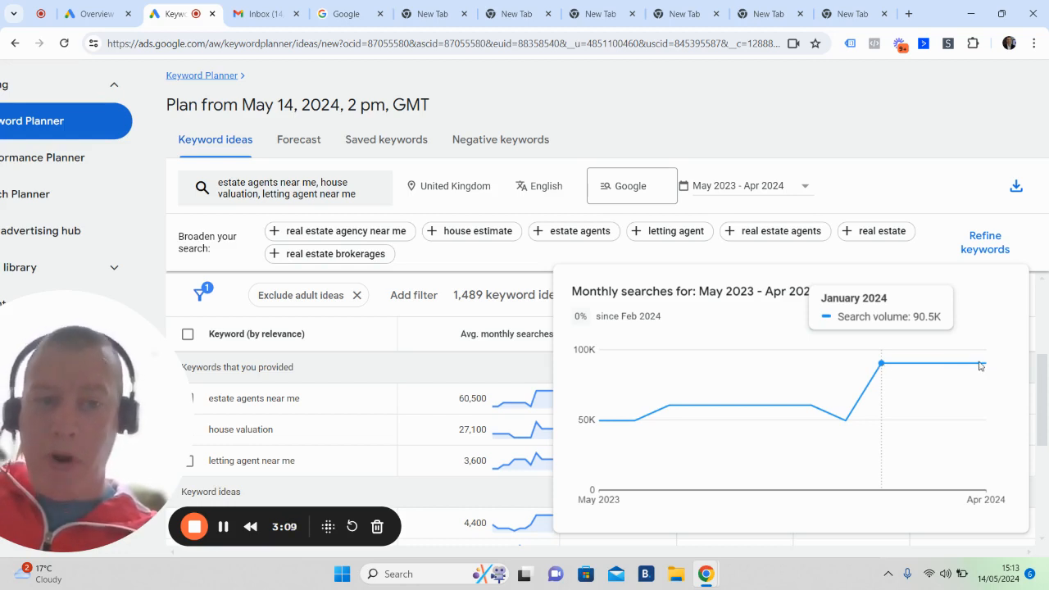
pyautogui.moveTo(964, 338)
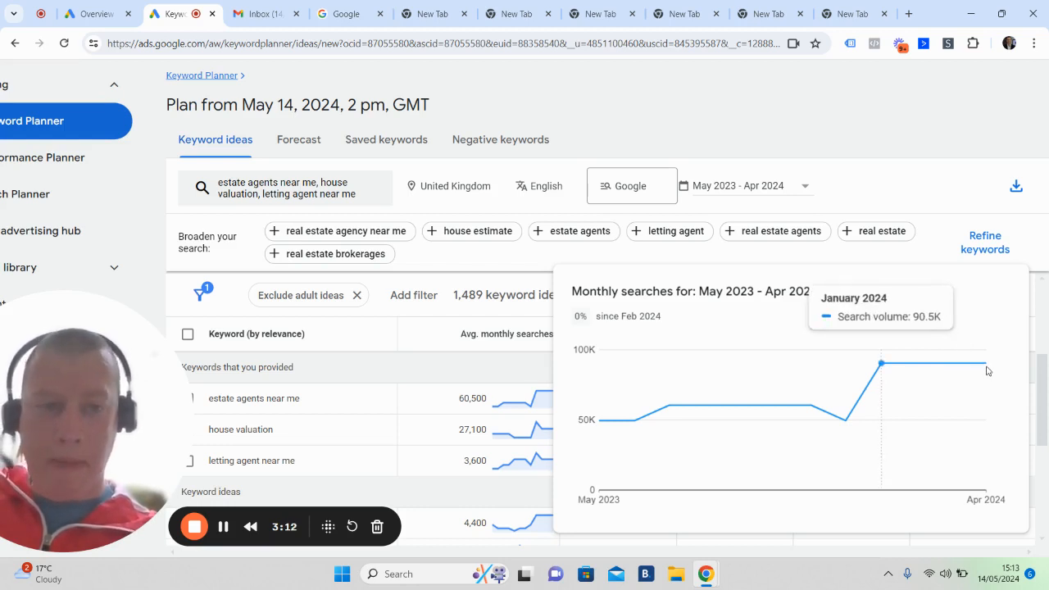
pyautogui.moveTo(932, 347)
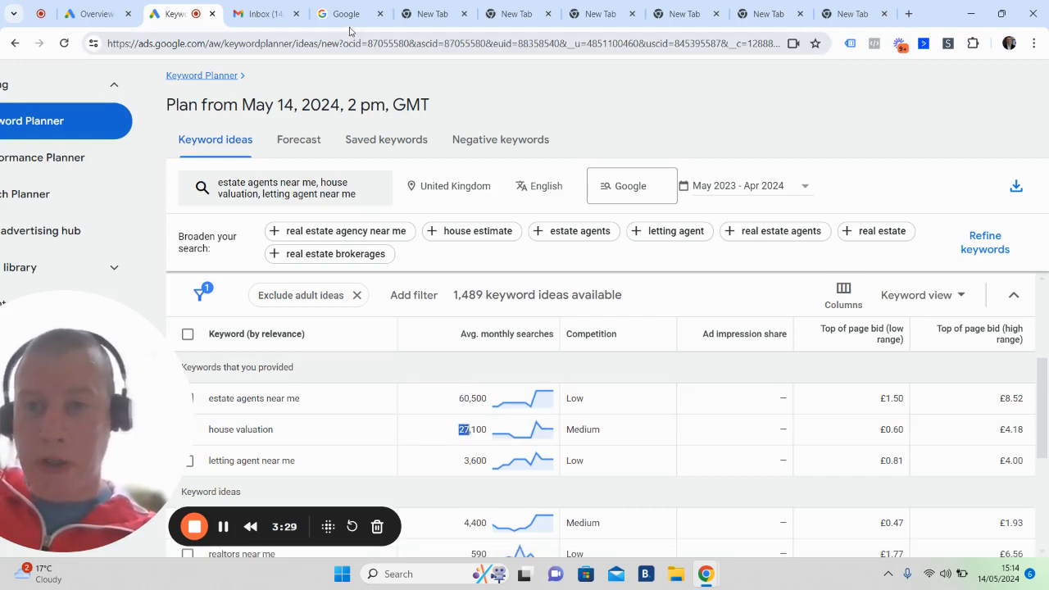
# Switch to the empty Google search home page tab
pyautogui.click(344, 13)
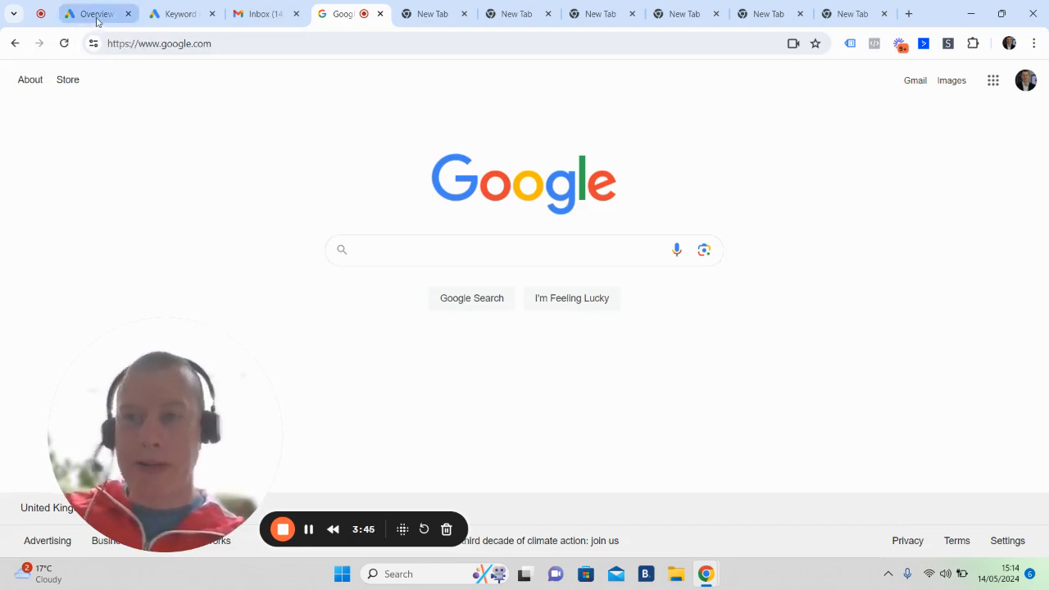
# Return to the campaign overview for 1–14 May 2024: 74 clicks, 19 conversions, £297 cost, 238 impressions
pyautogui.click(95, 13)
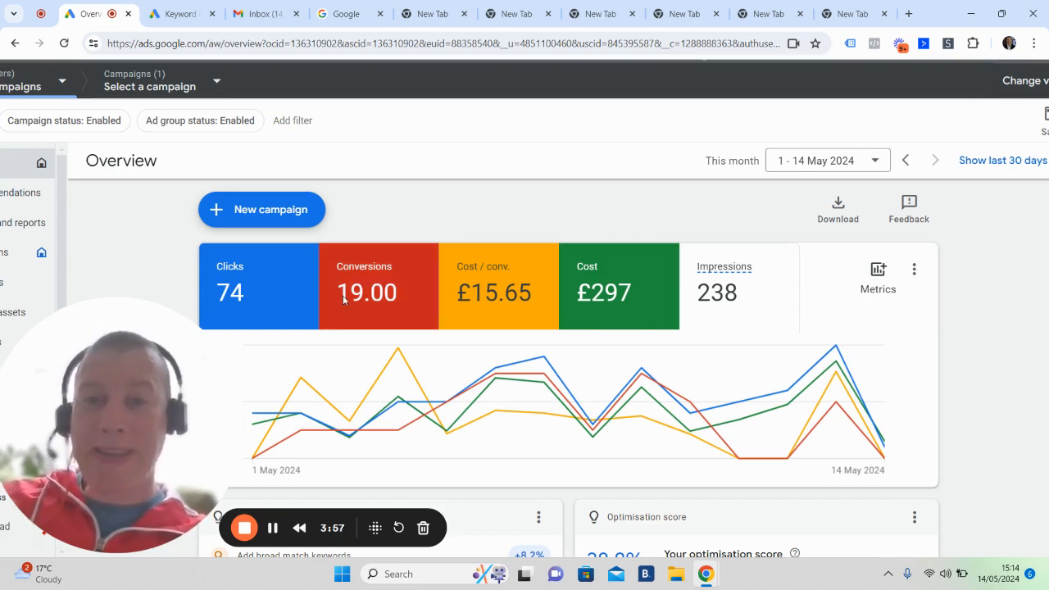
pyautogui.moveTo(419, 200)
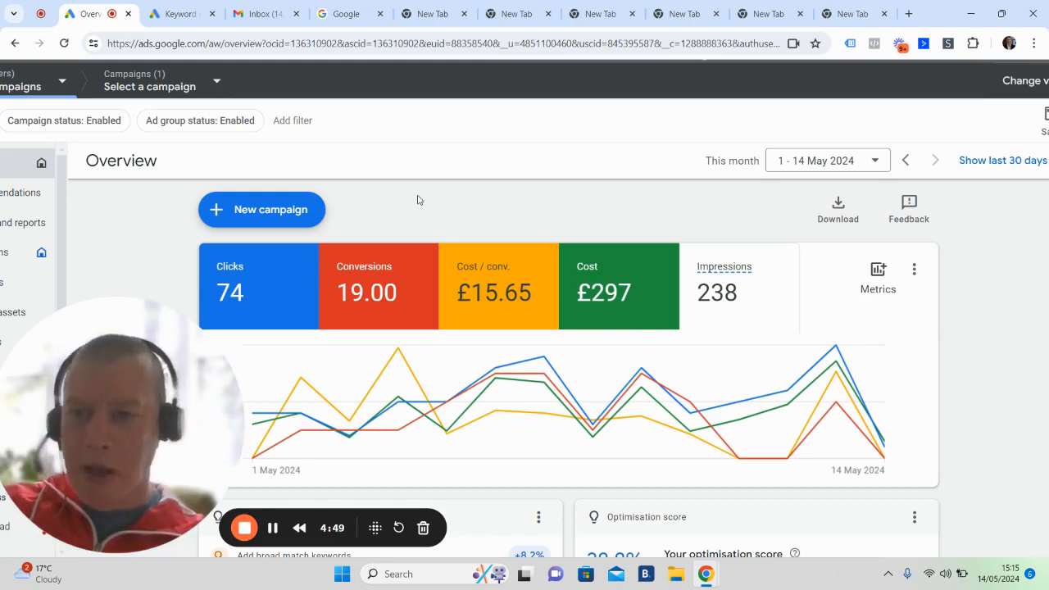
pyautogui.moveTo(344, 298)
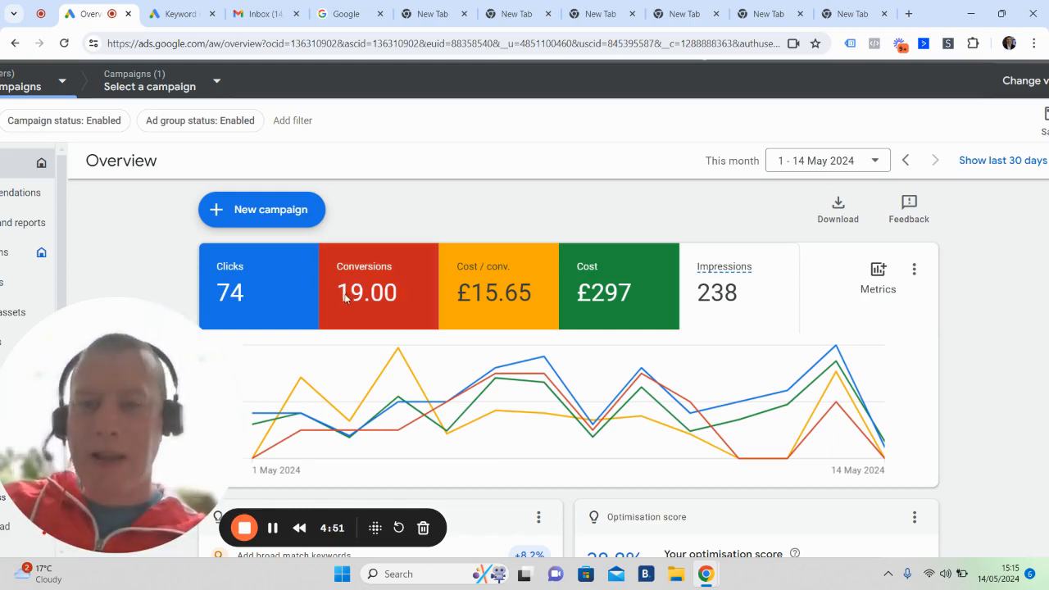
pyautogui.moveTo(286, 303)
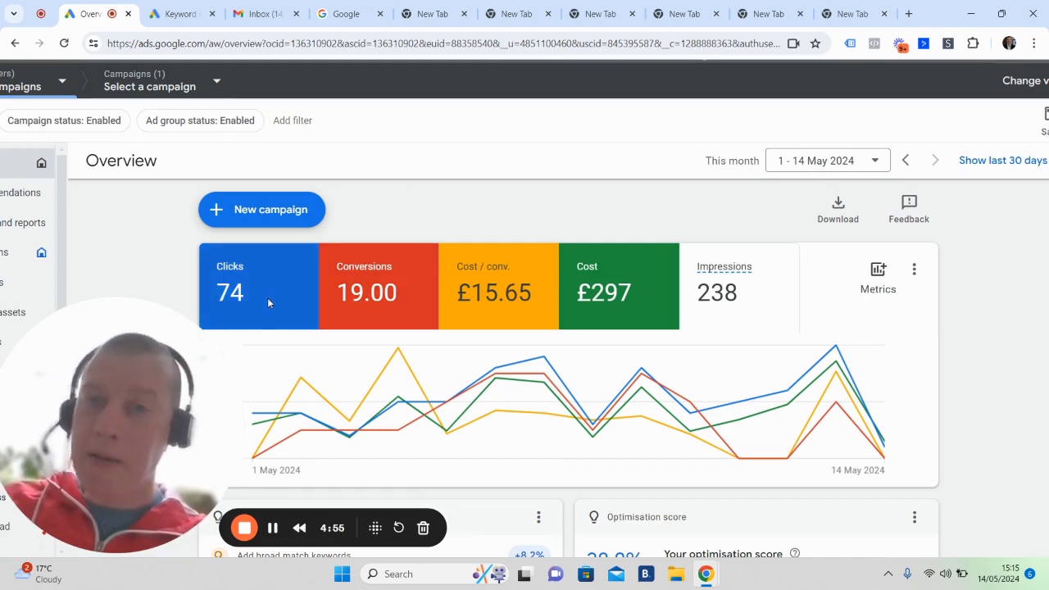
pyautogui.moveTo(335, 300)
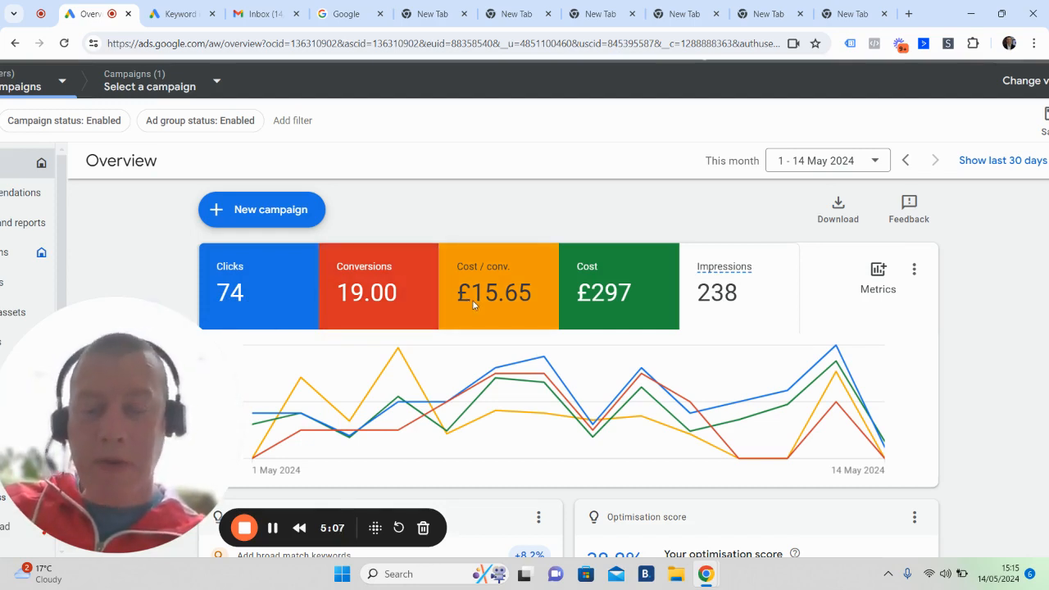
pyautogui.moveTo(475, 304)
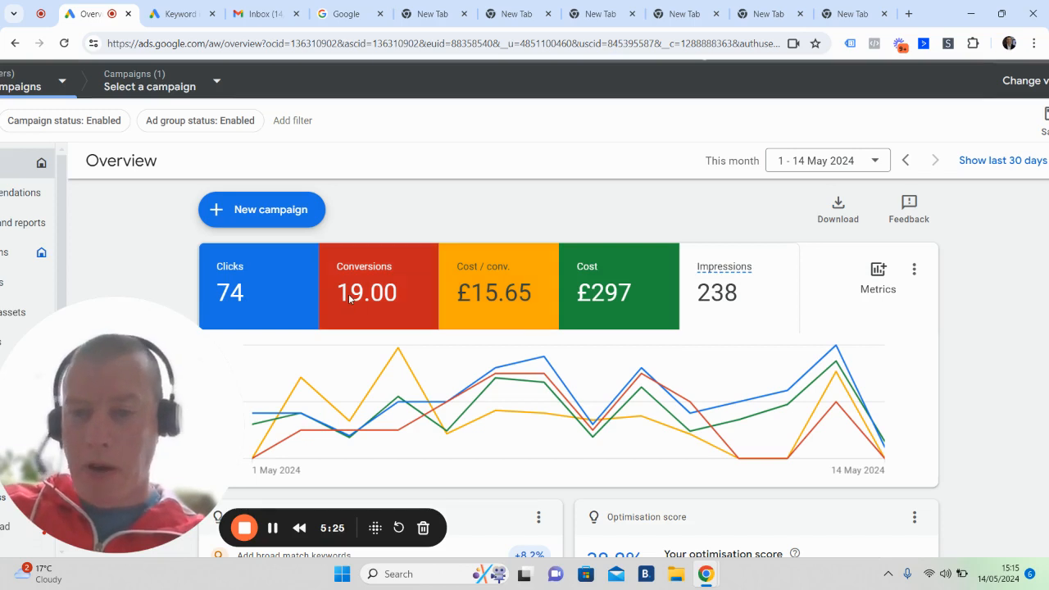
pyautogui.moveTo(350, 298)
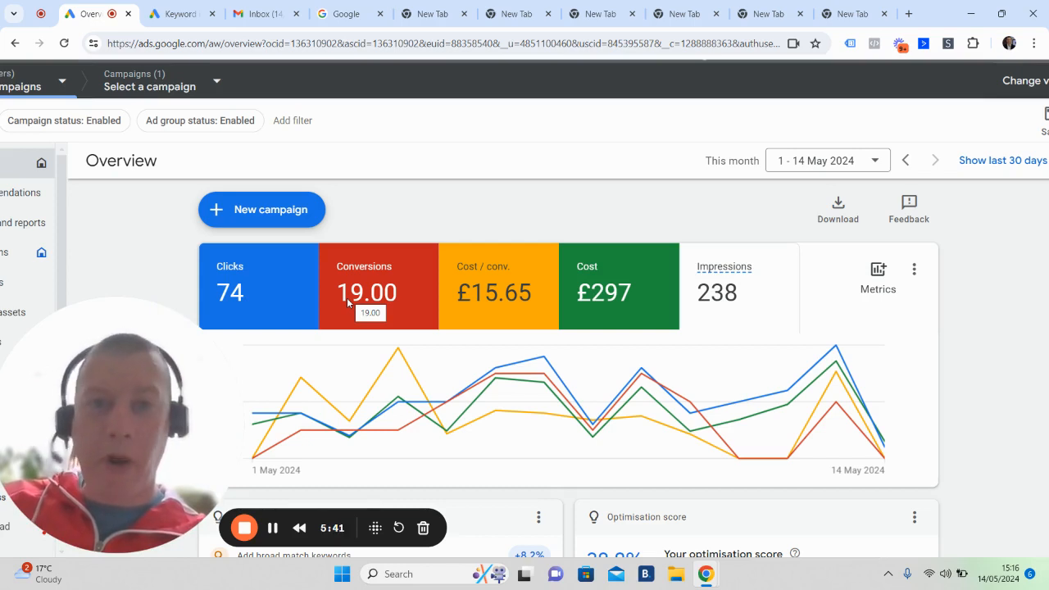
pyautogui.moveTo(394, 246)
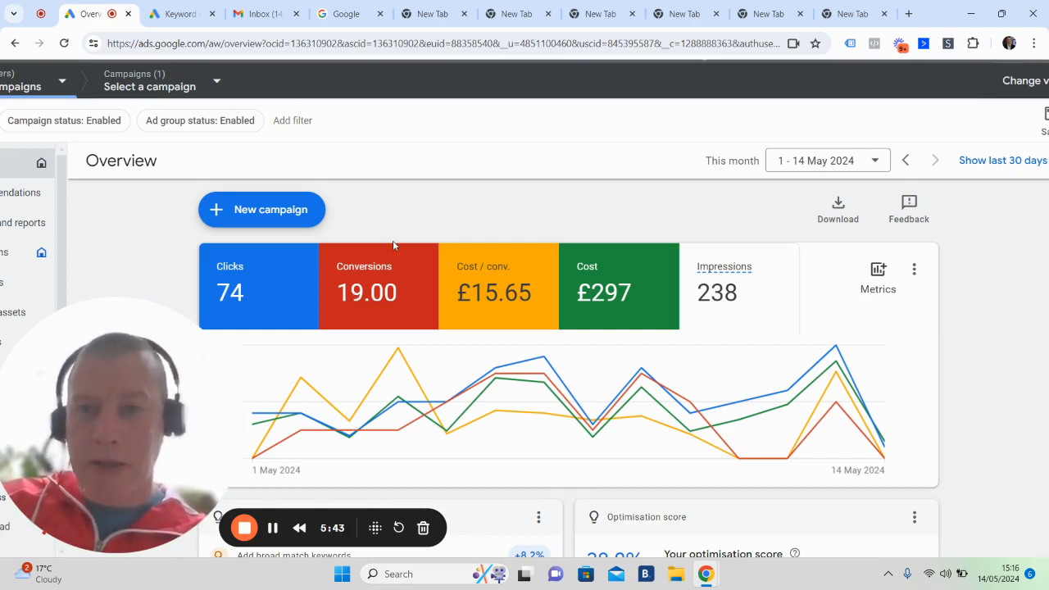
pyautogui.moveTo(397, 225)
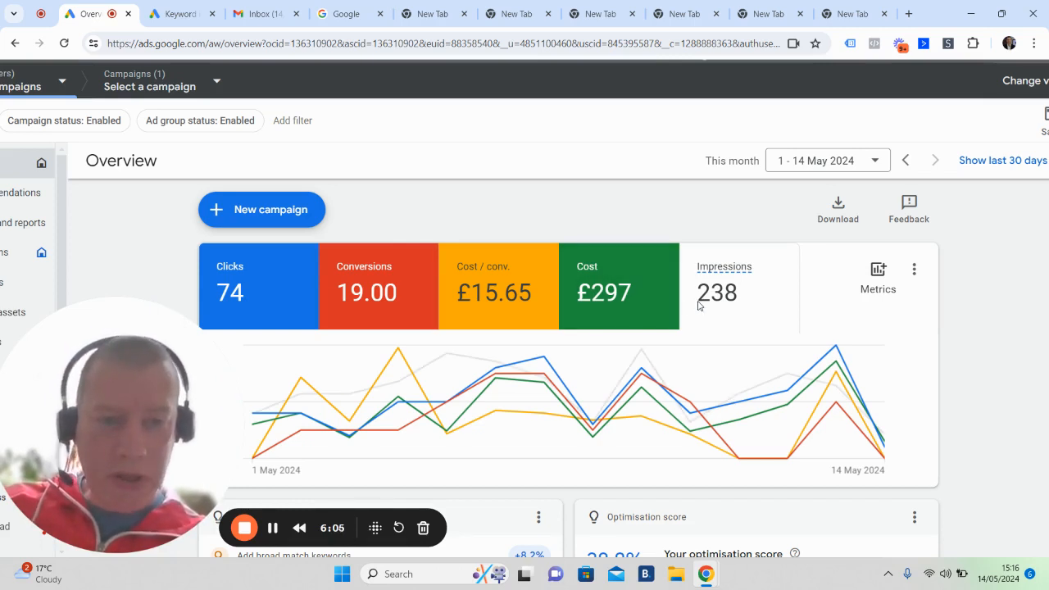
pyautogui.moveTo(708, 303)
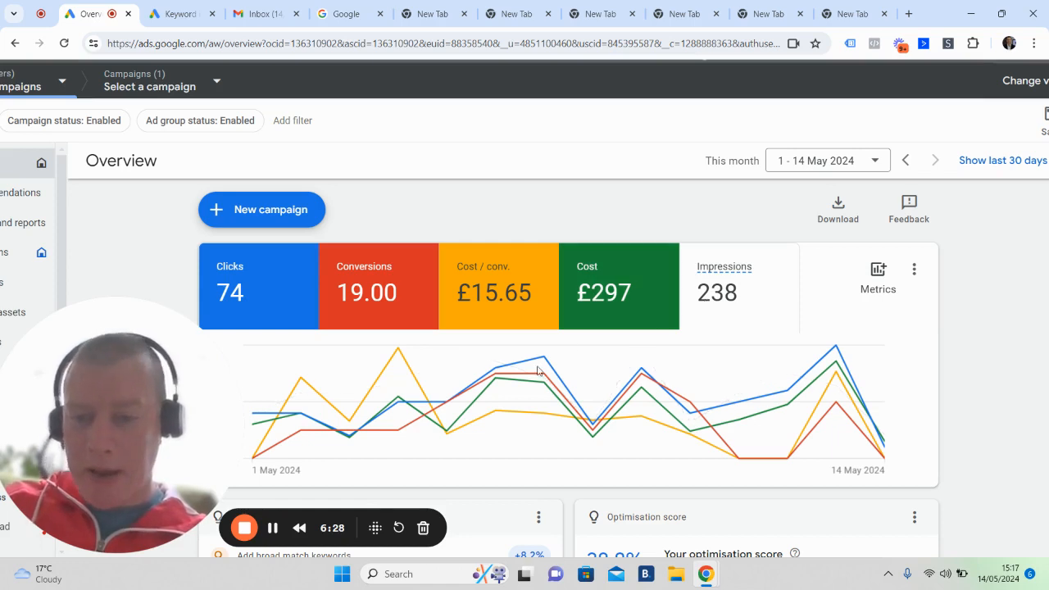
pyautogui.moveTo(244, 527)
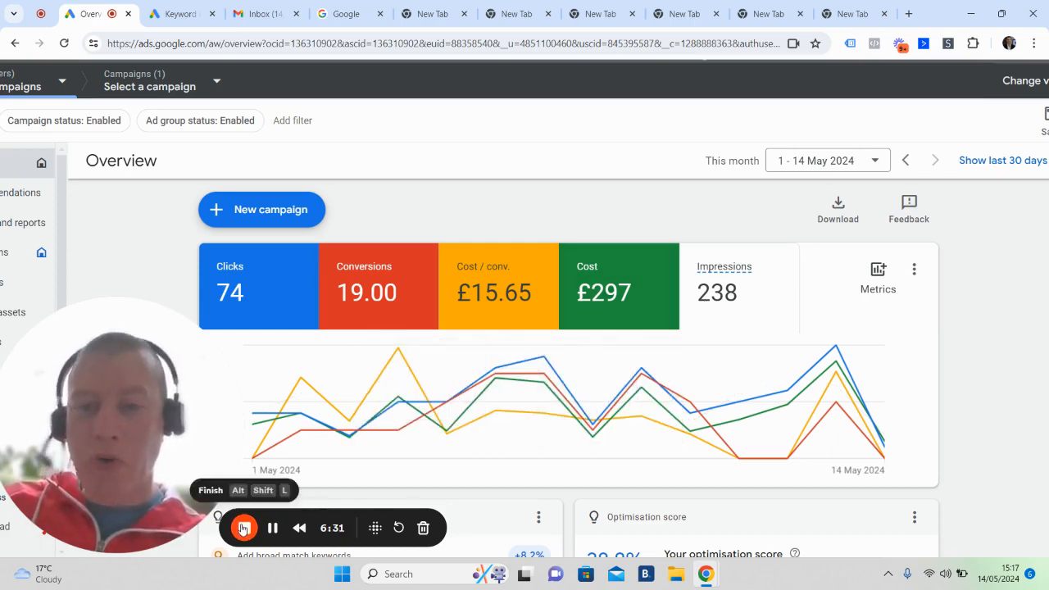